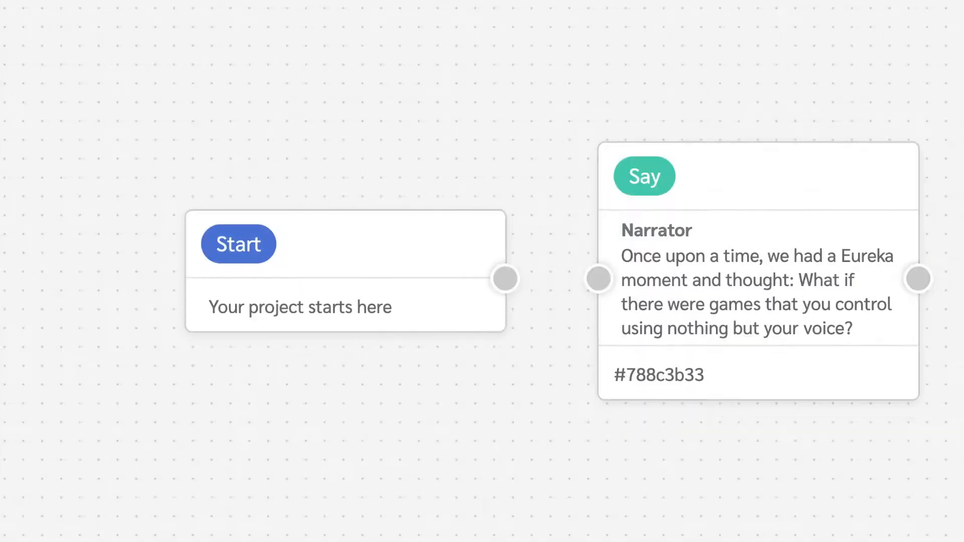
Step: Link the Start node's output connector to the Say node's input connector
left_click_drag(504, 278, 598, 278)
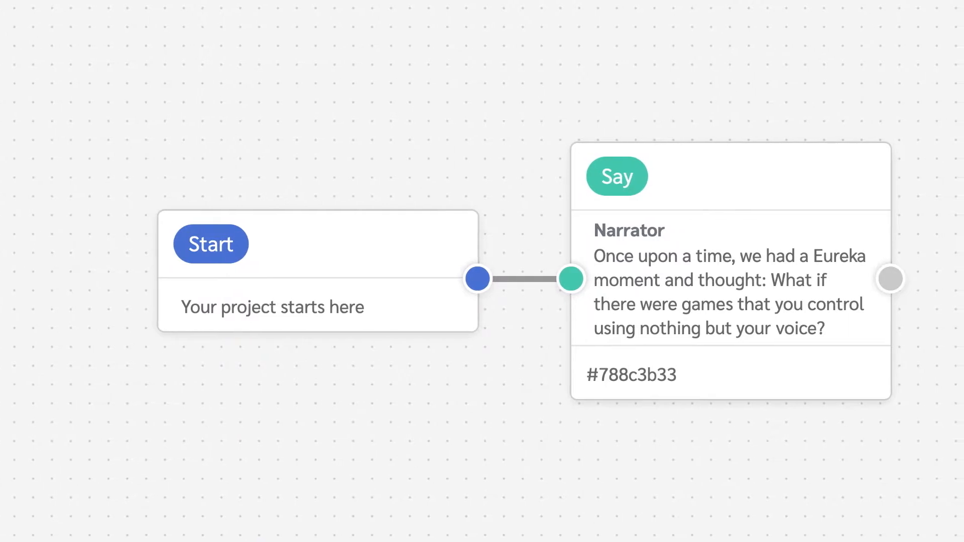